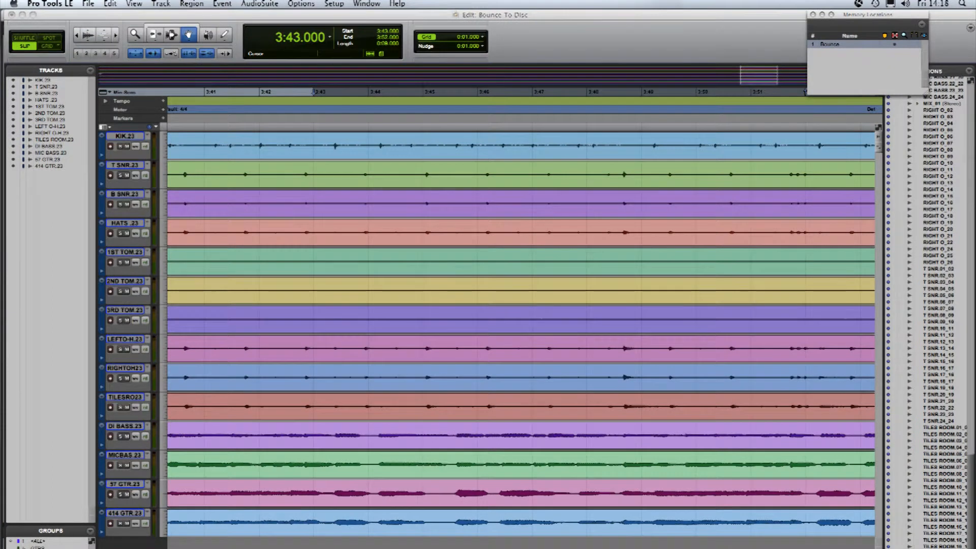
mouse_move(435, 314)
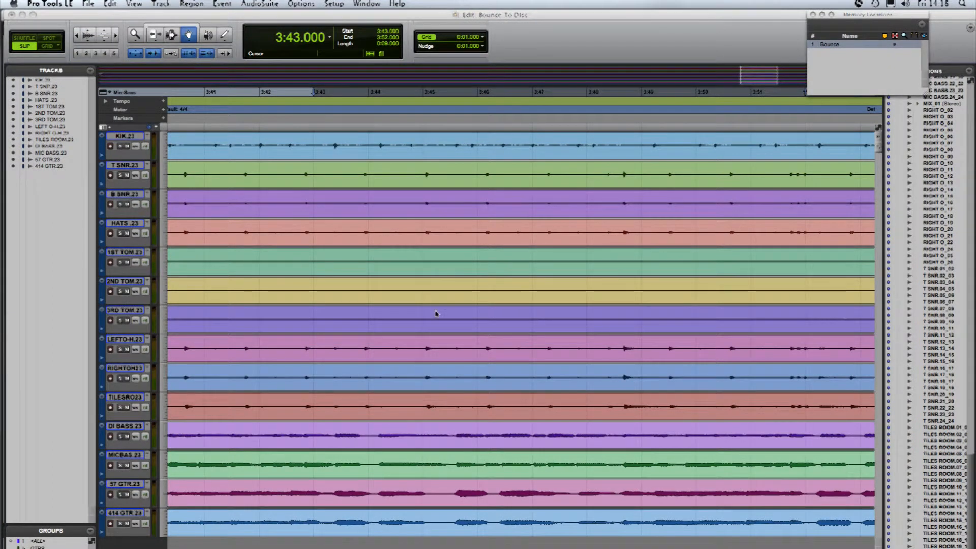
mouse_move(452, 294)
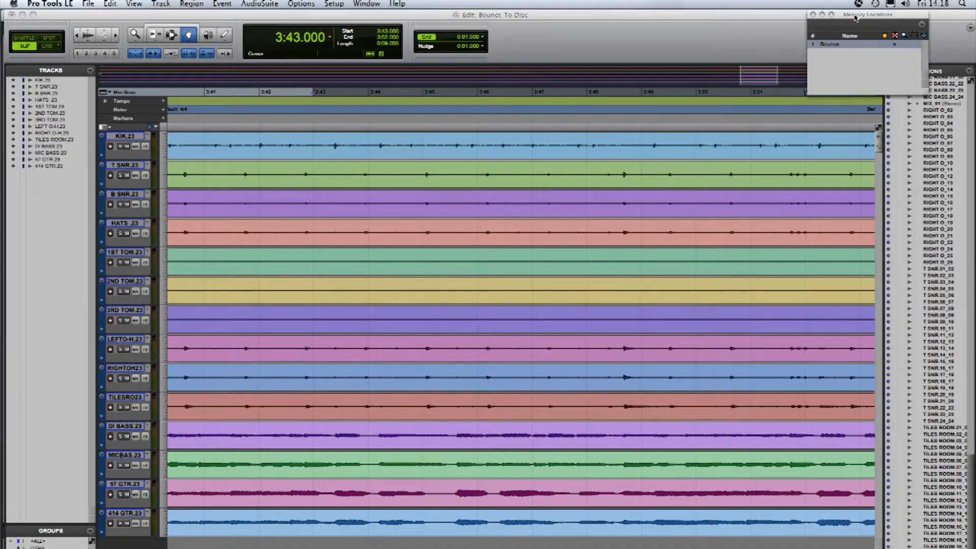
mouse_move(825, 40)
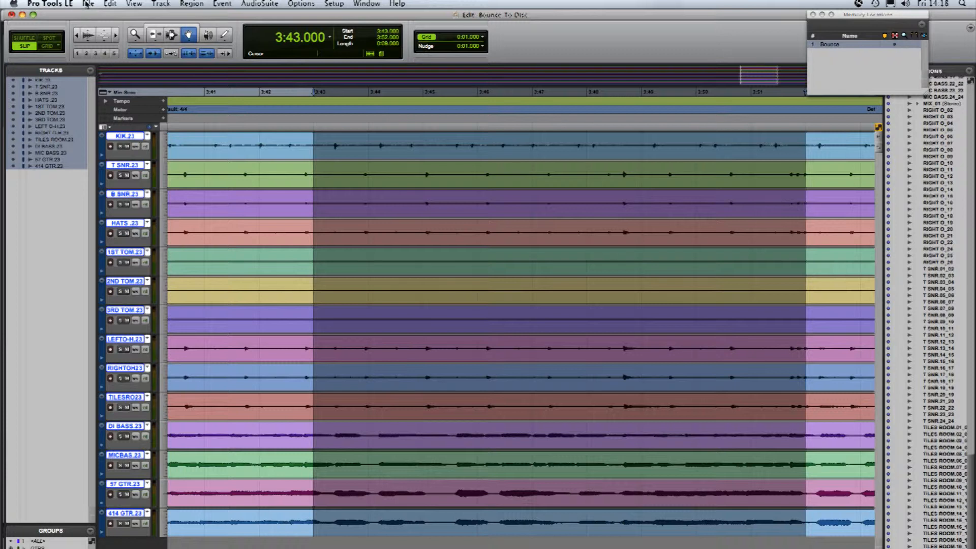
Step: Open Bounce to Disk and keep WAV, stereo interleaved, 16-bit, 44.1 kHz settings
click(88, 5)
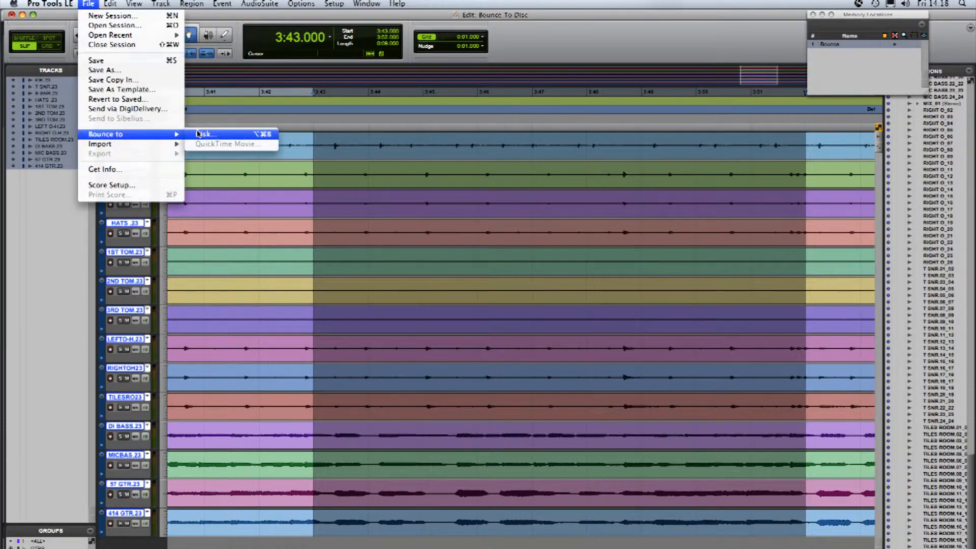
click(203, 134)
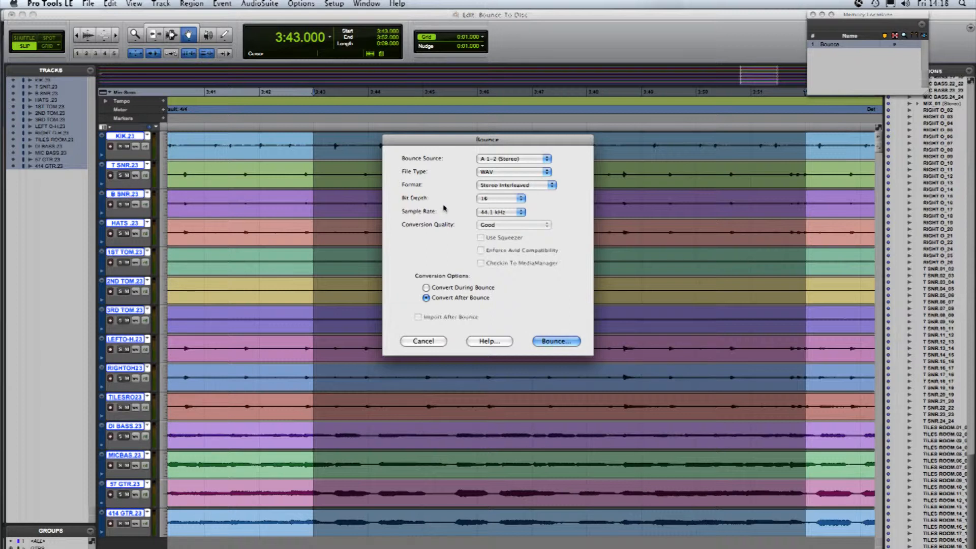
mouse_move(442, 173)
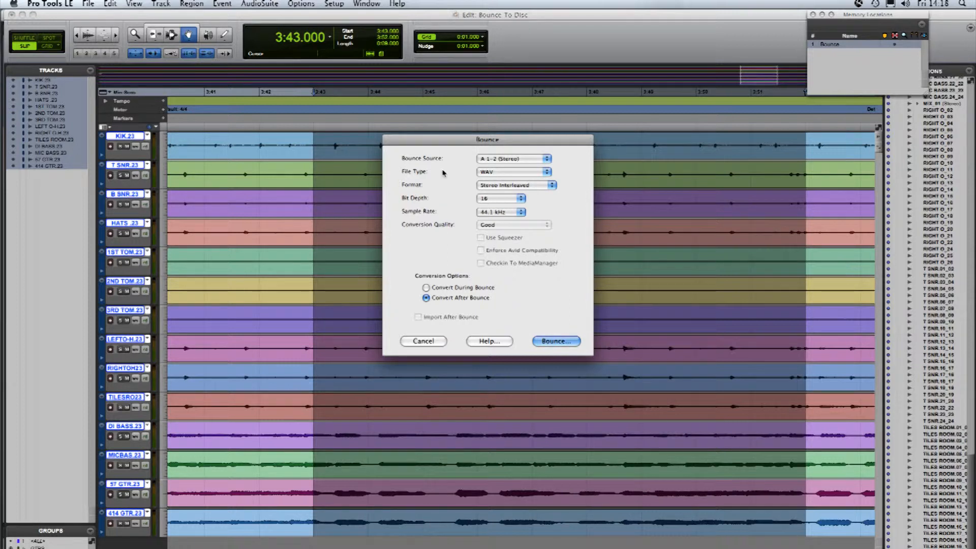
mouse_move(446, 190)
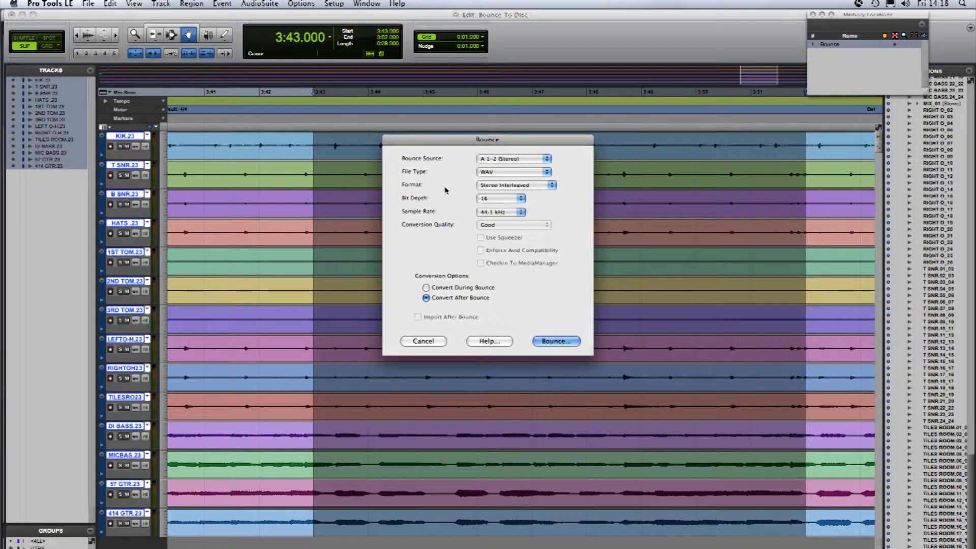
click(515, 185)
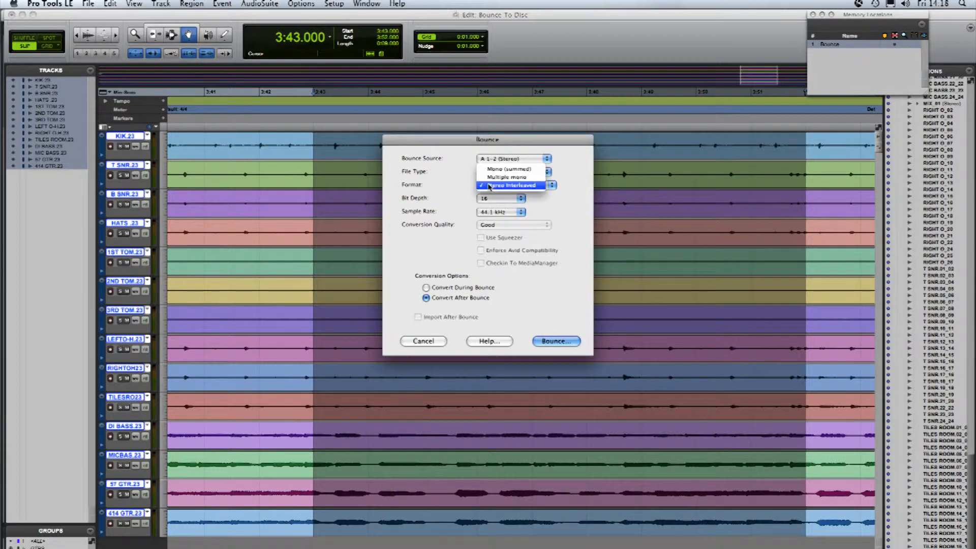
click(511, 185)
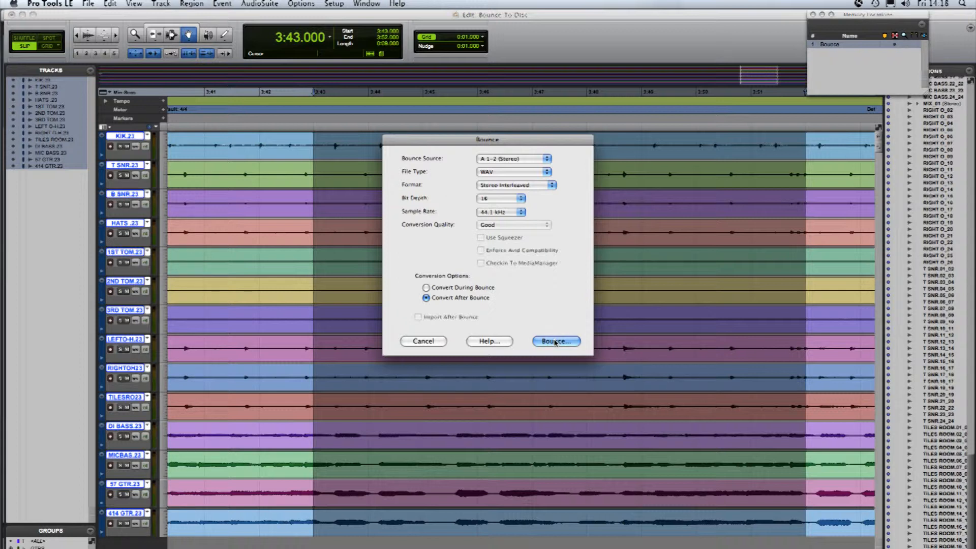
Step: Bounce the nine-second selection and save it as 'BOUNCE' in Audio Files
click(556, 341)
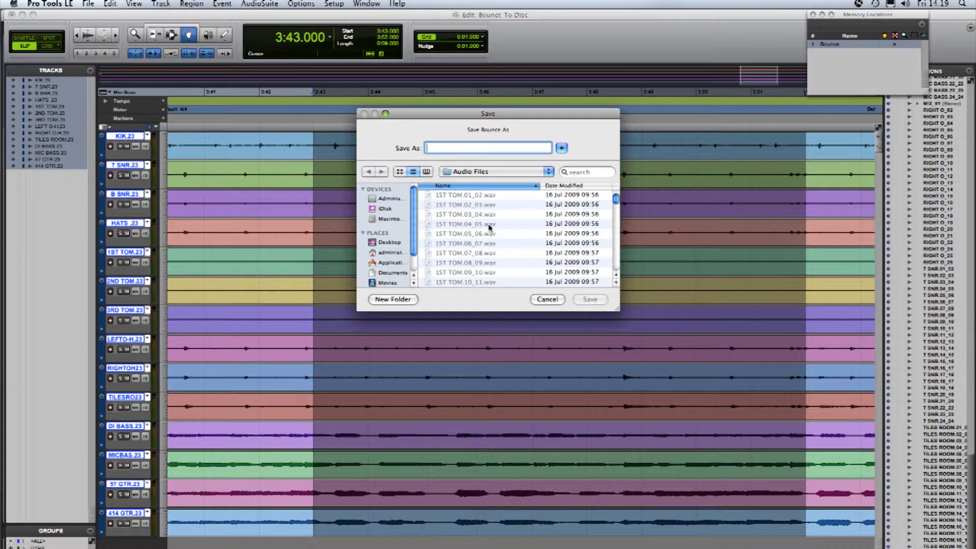
text(BOUNCE)
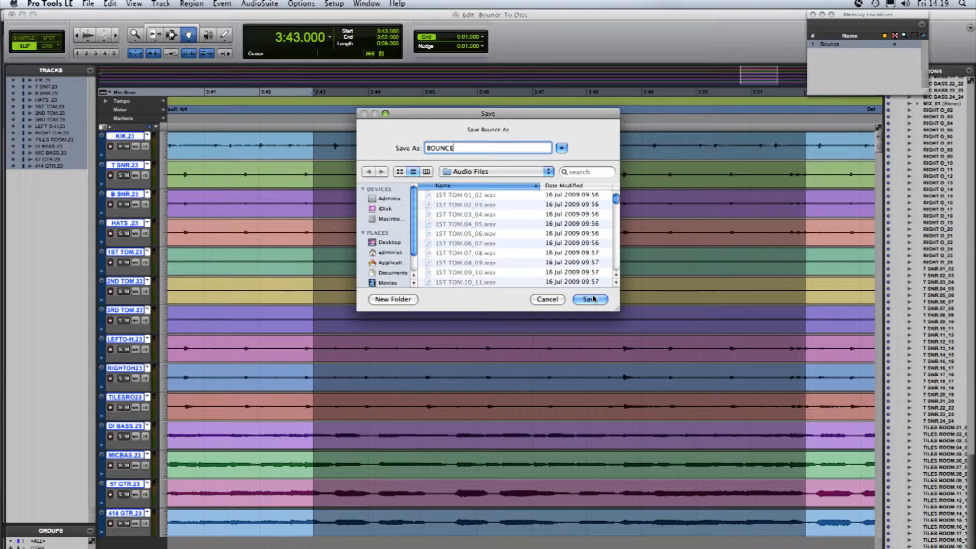
click(589, 299)
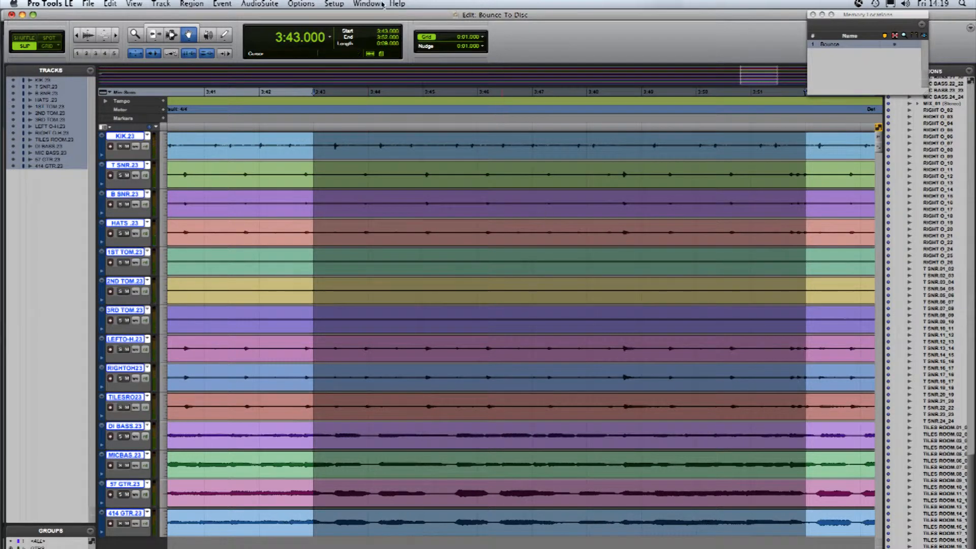
click(367, 3)
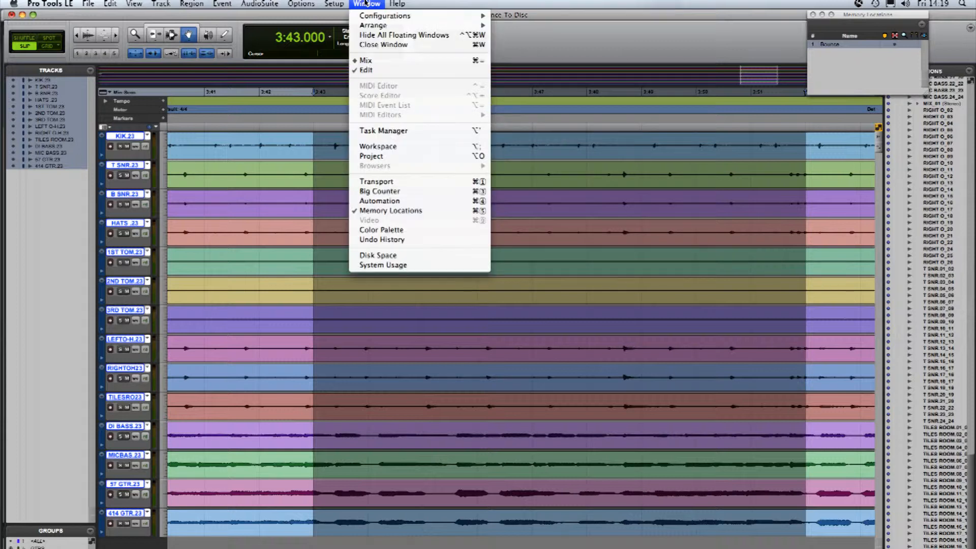
click(378, 146)
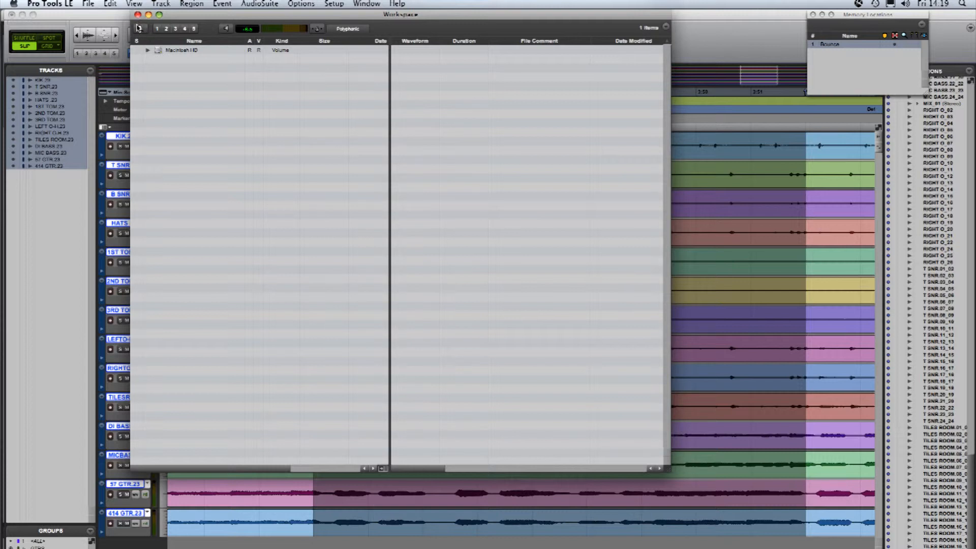
click(140, 28)
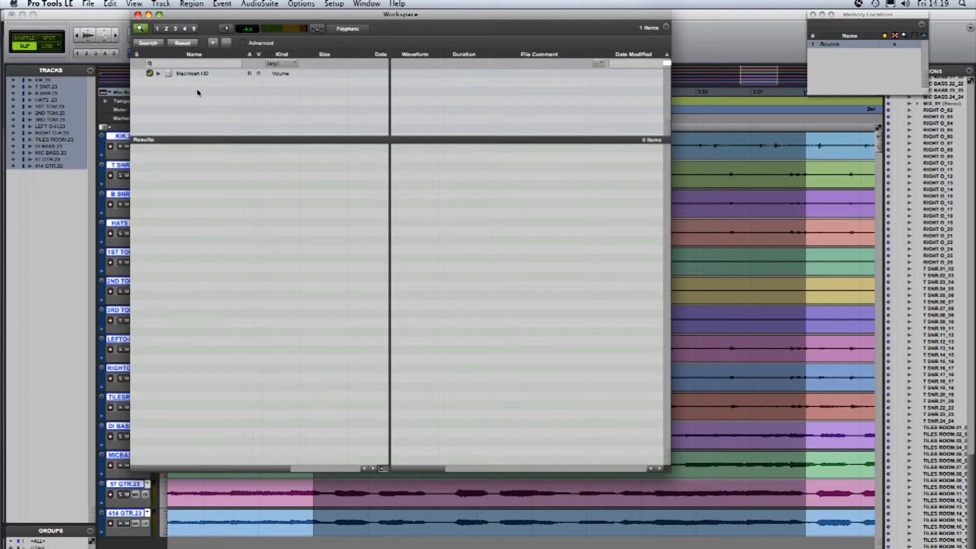
text(BOUNCE)
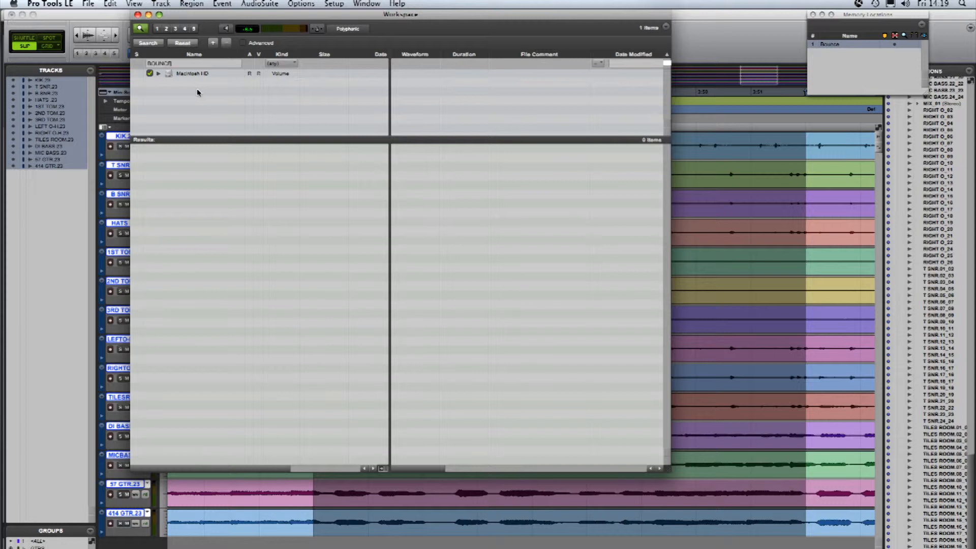
click(152, 43)
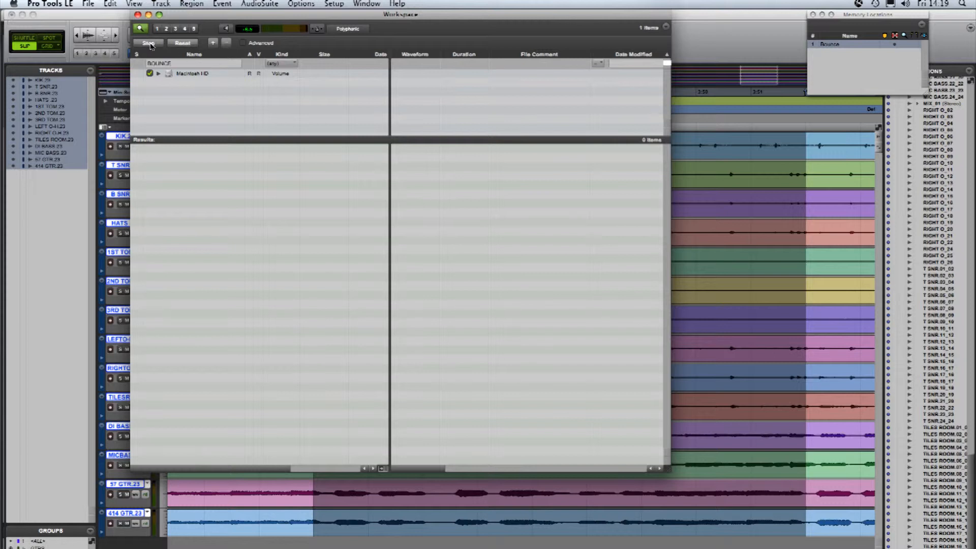
click(151, 42)
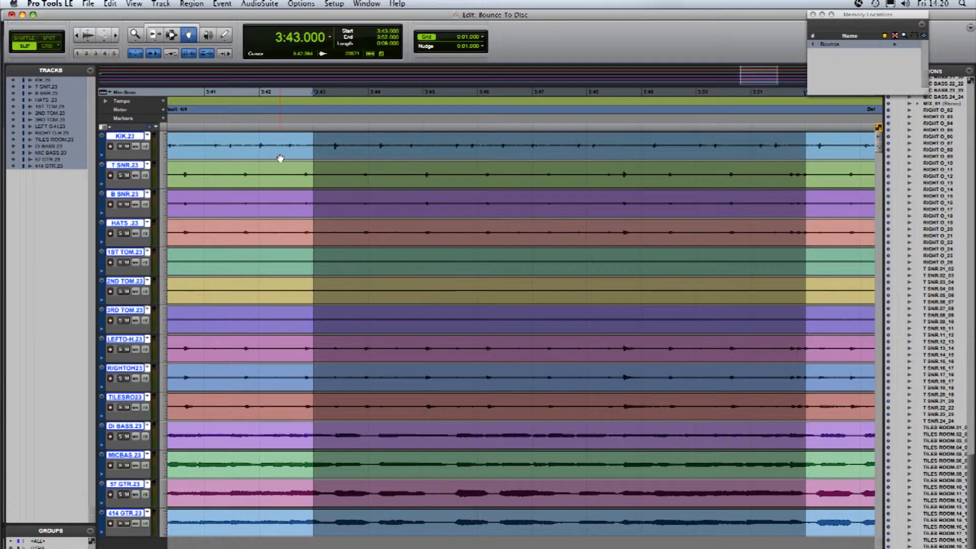
mouse_move(280, 198)
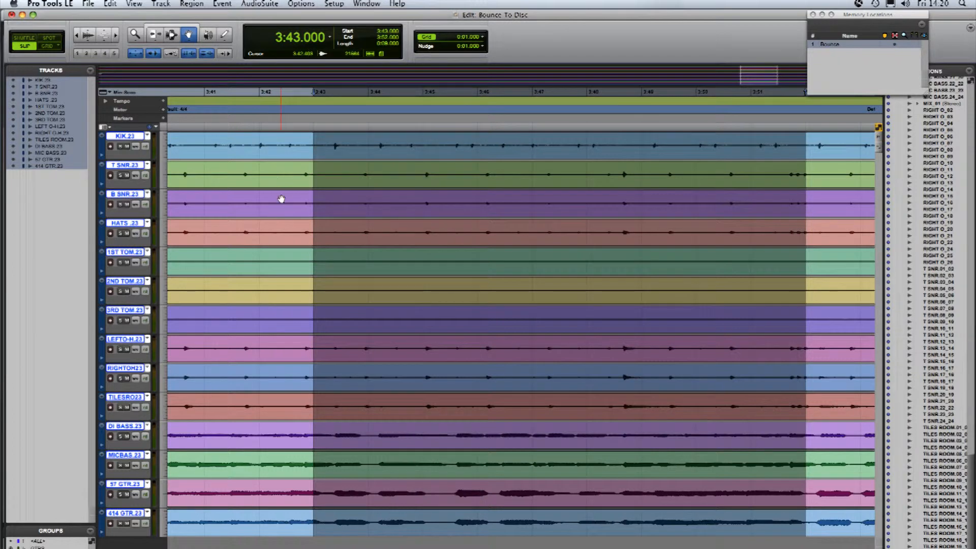
mouse_move(295, 232)
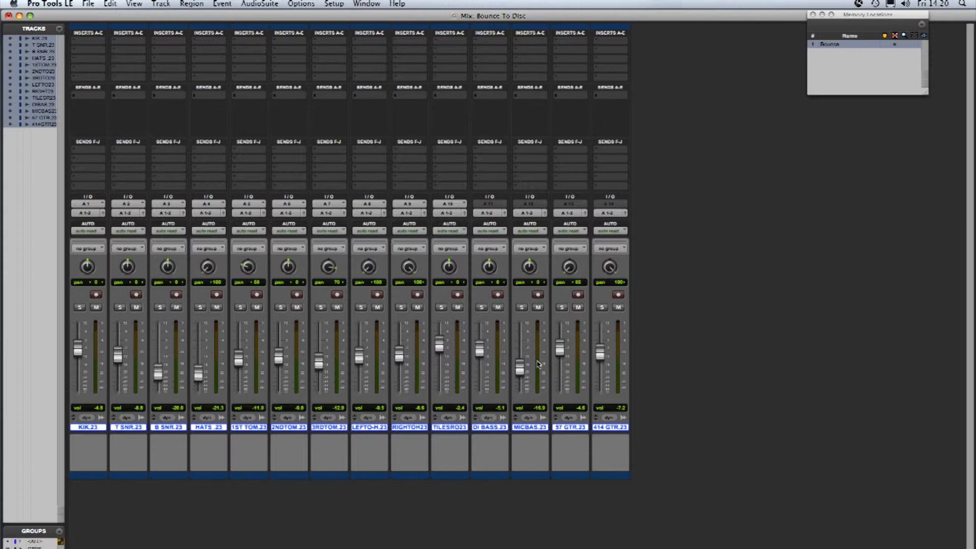
mouse_move(559, 324)
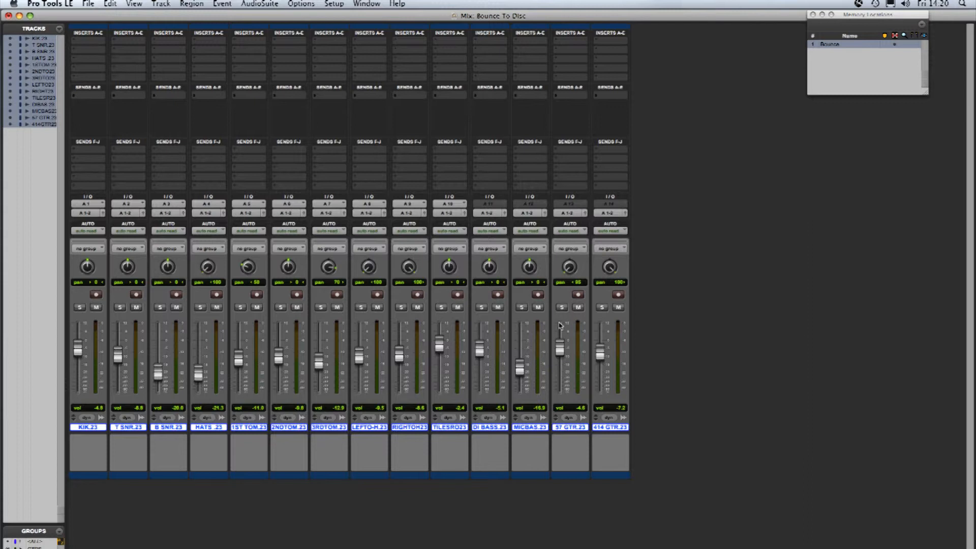
mouse_move(359, 353)
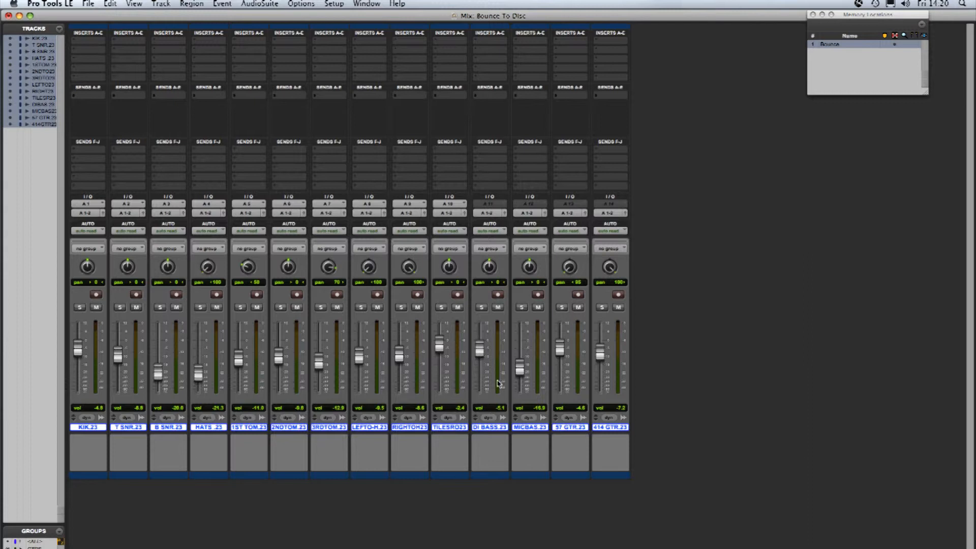
mouse_move(535, 384)
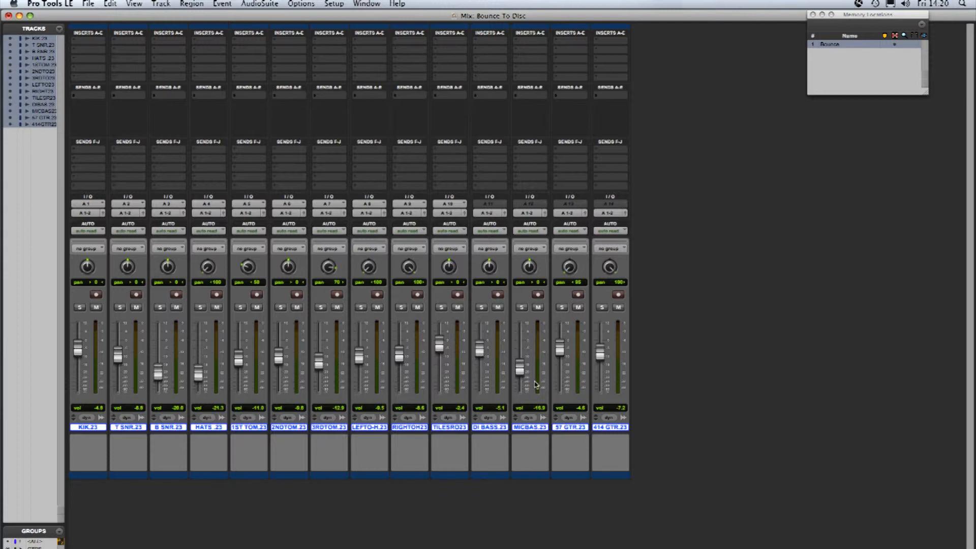
mouse_move(343, 367)
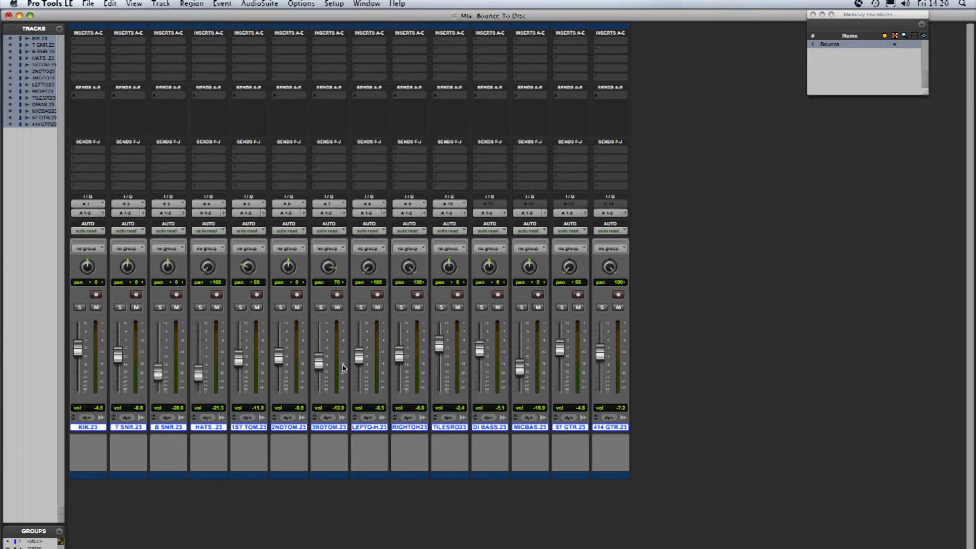
mouse_move(414, 384)
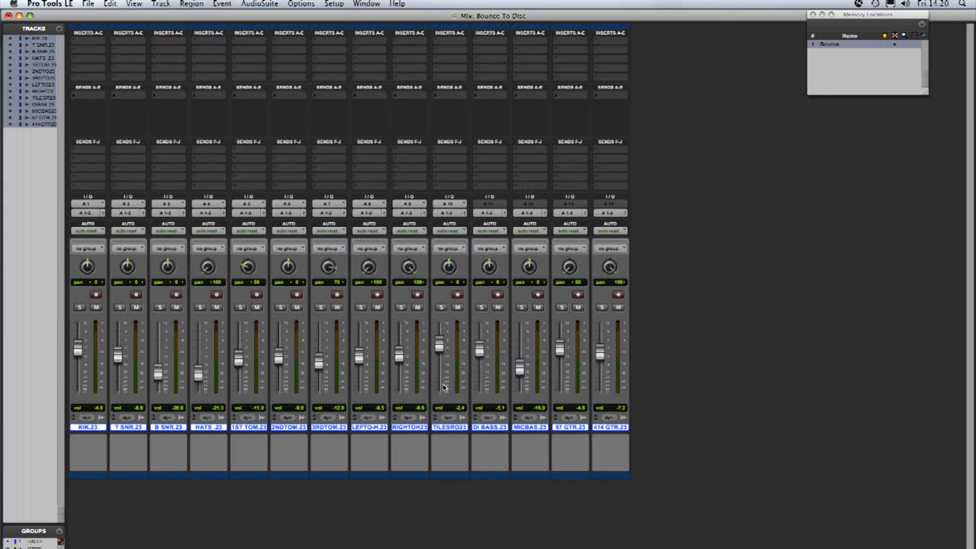
mouse_move(609, 443)
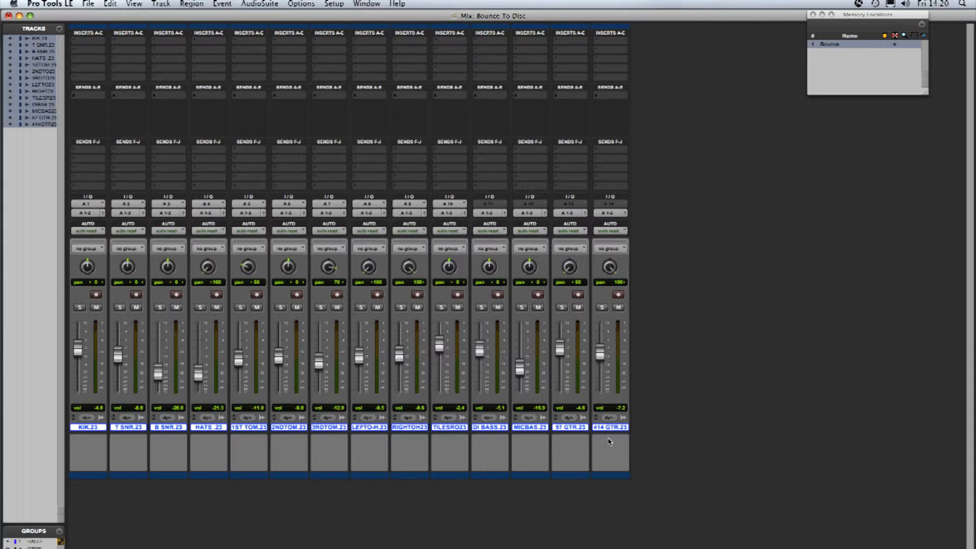
mouse_move(624, 438)
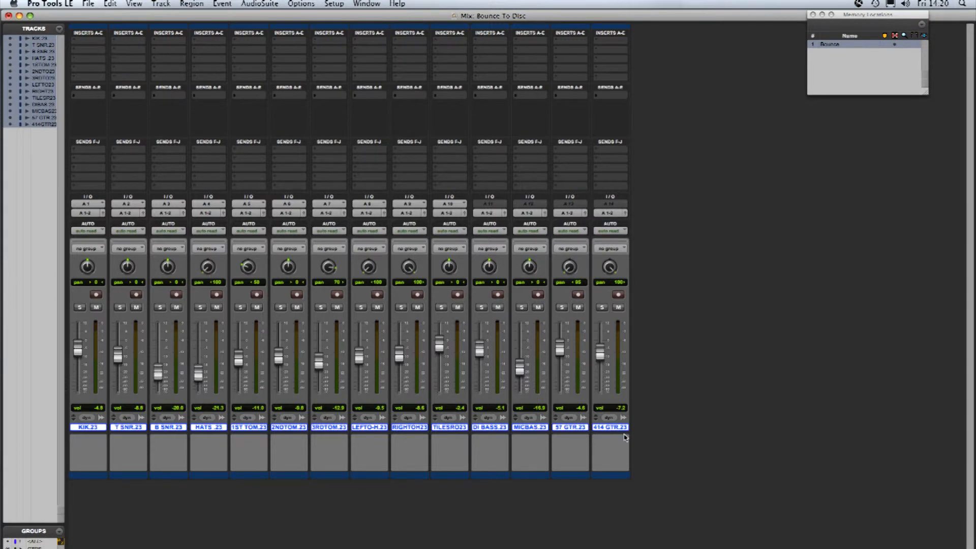
mouse_move(620, 441)
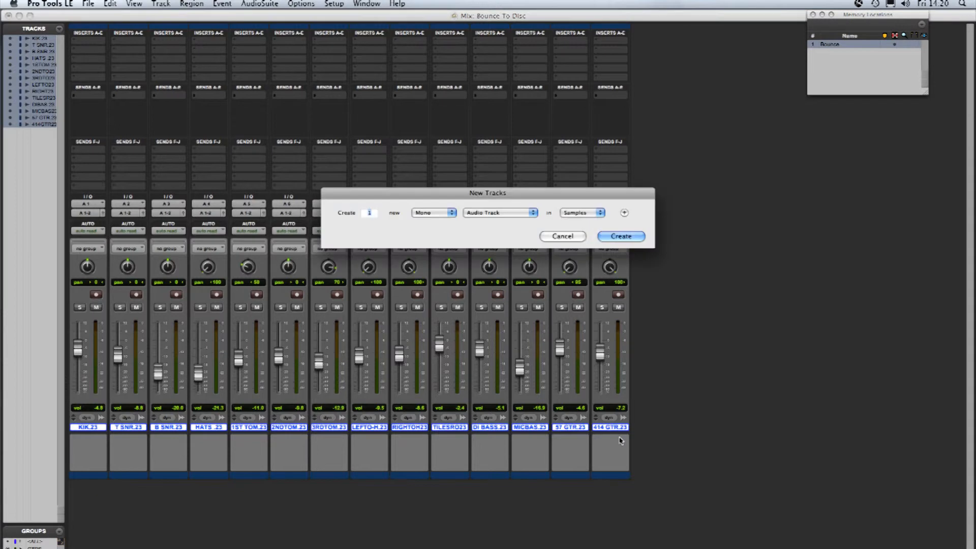
Step: Create a stereo audio track (Audio 1) with its input set to Bus 1-2
click(434, 212)
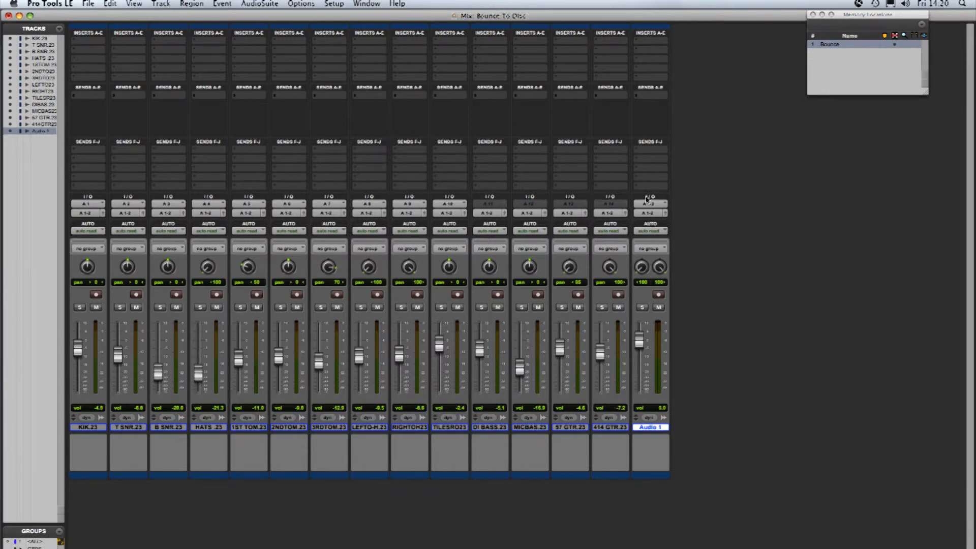
click(650, 201)
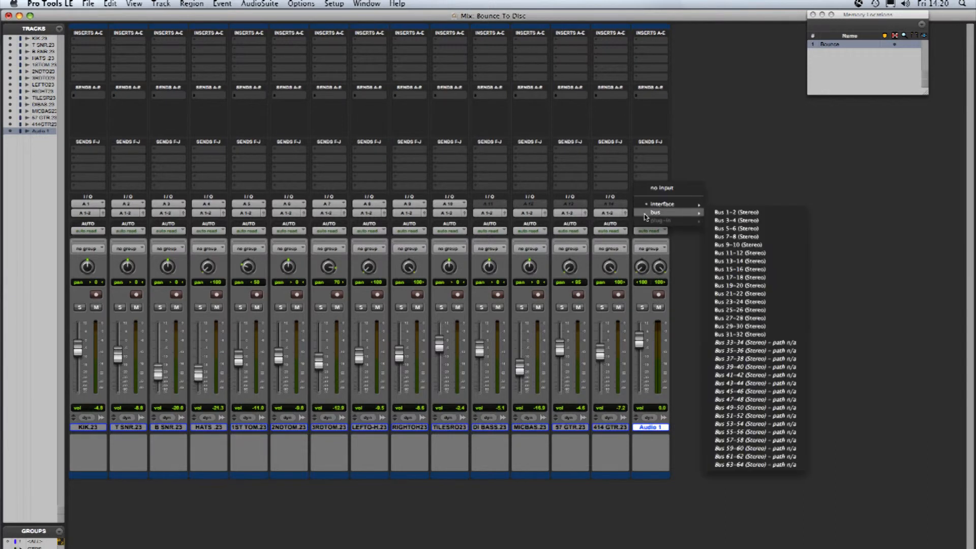
click(728, 211)
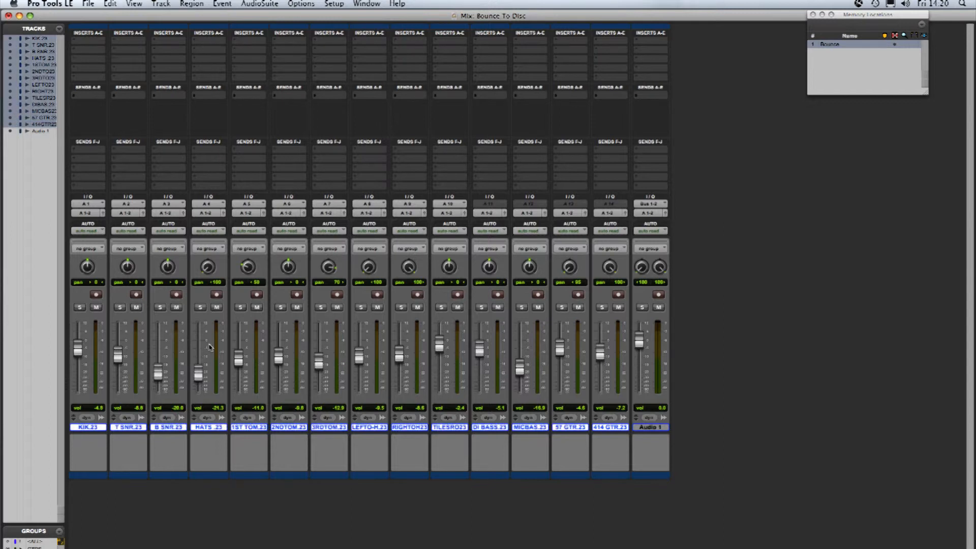
mouse_move(110, 196)
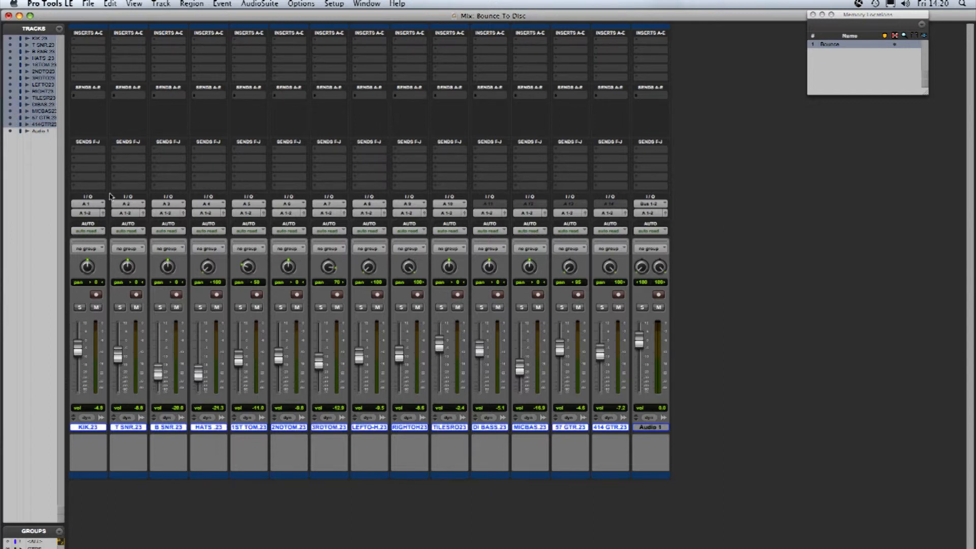
mouse_move(100, 197)
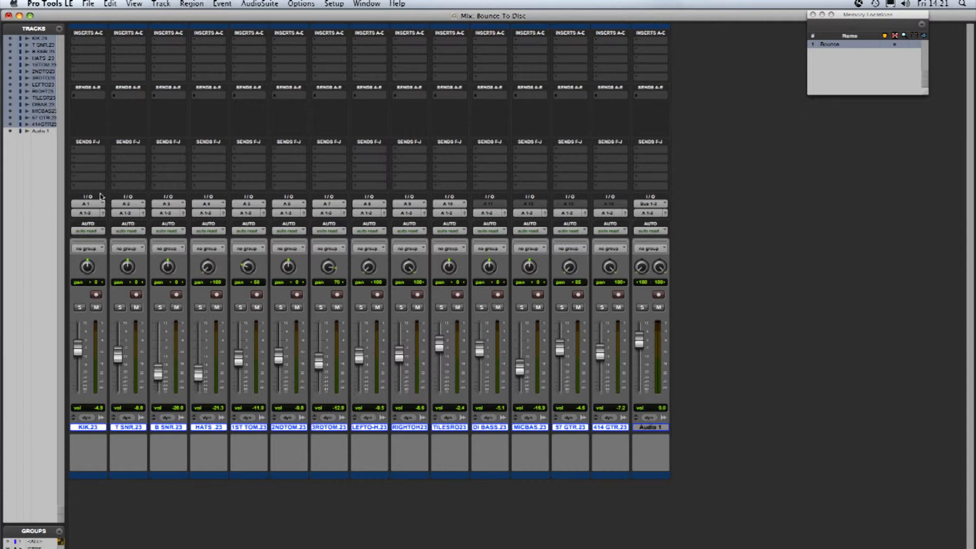
Step: Route every original track's output to Bus 1-2 and record-arm Audio 1
click(87, 203)
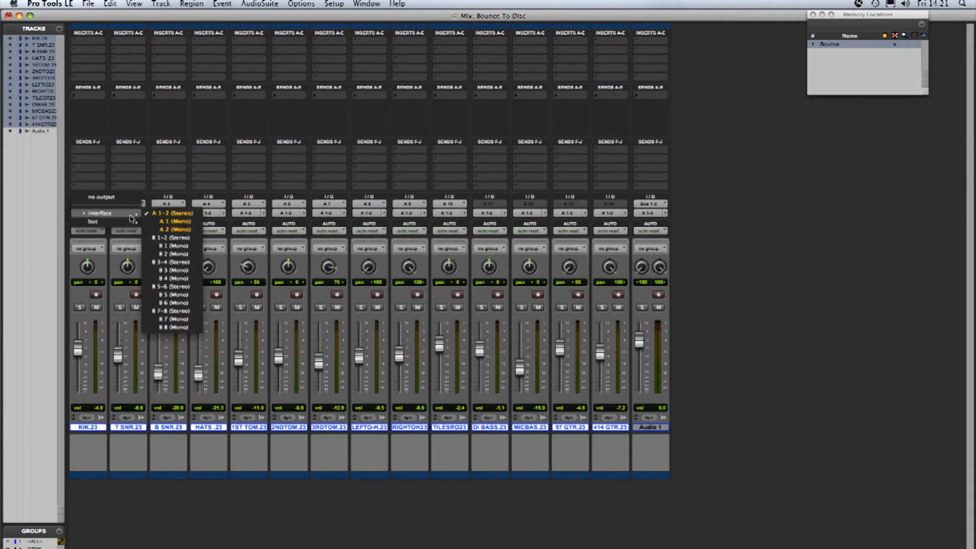
click(102, 220)
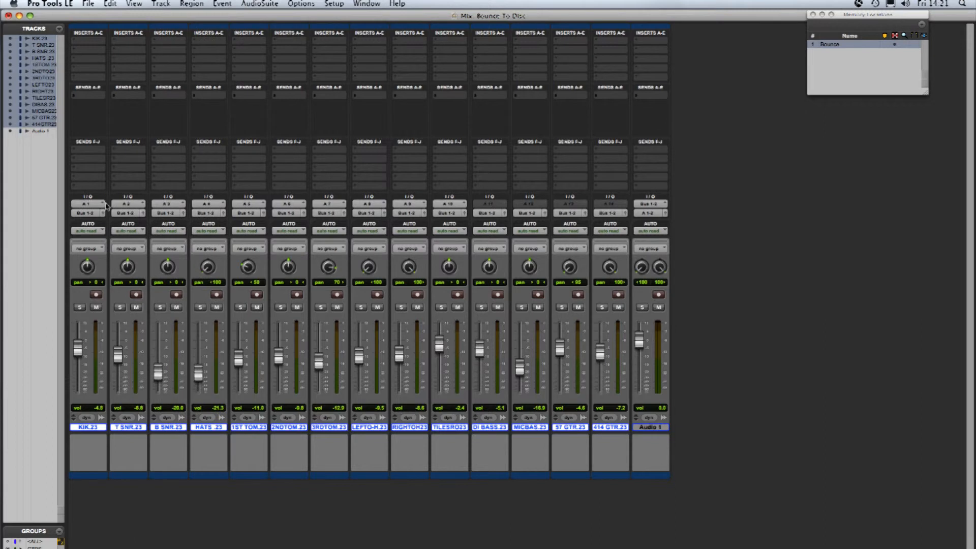
mouse_move(604, 224)
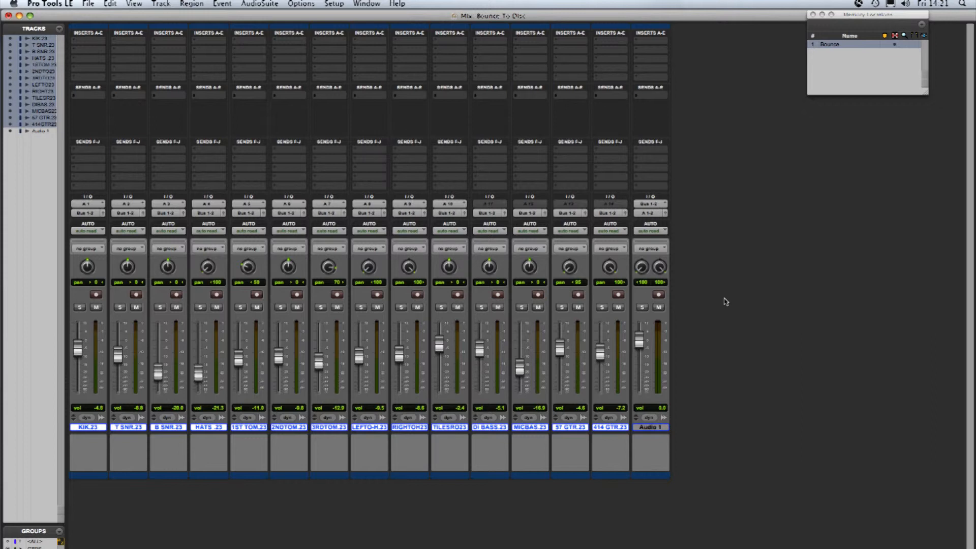
click(656, 294)
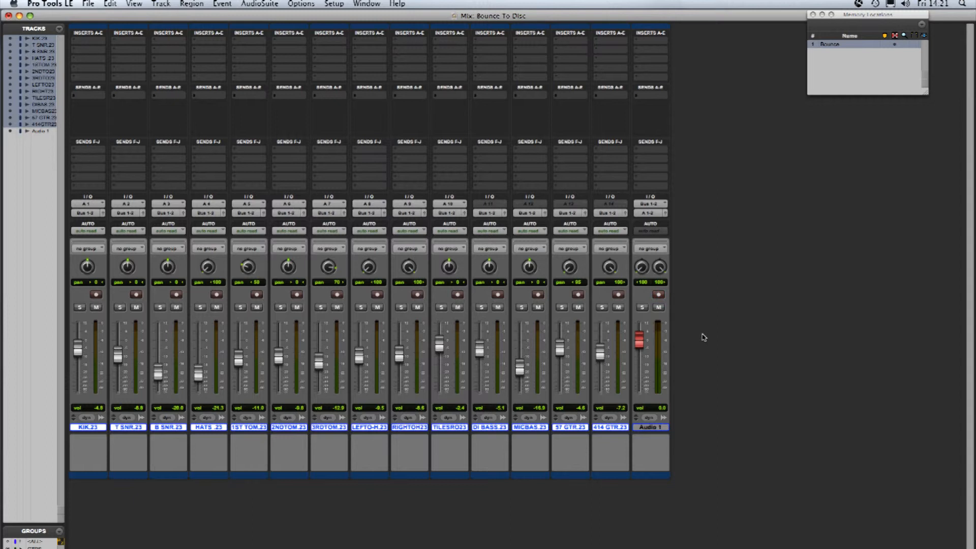
Step: Rename the Audio 1 track to 'MIX'
click(653, 293)
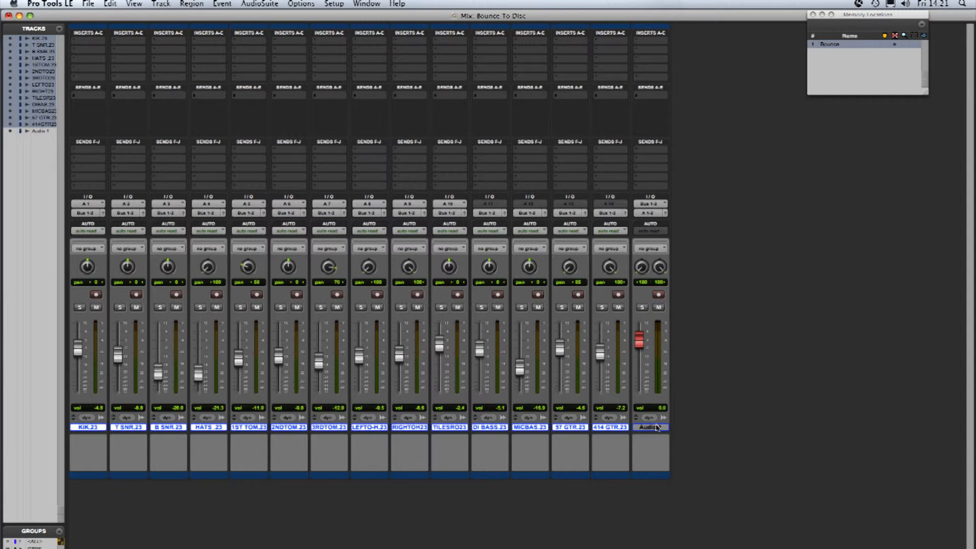
double_click(650, 427)
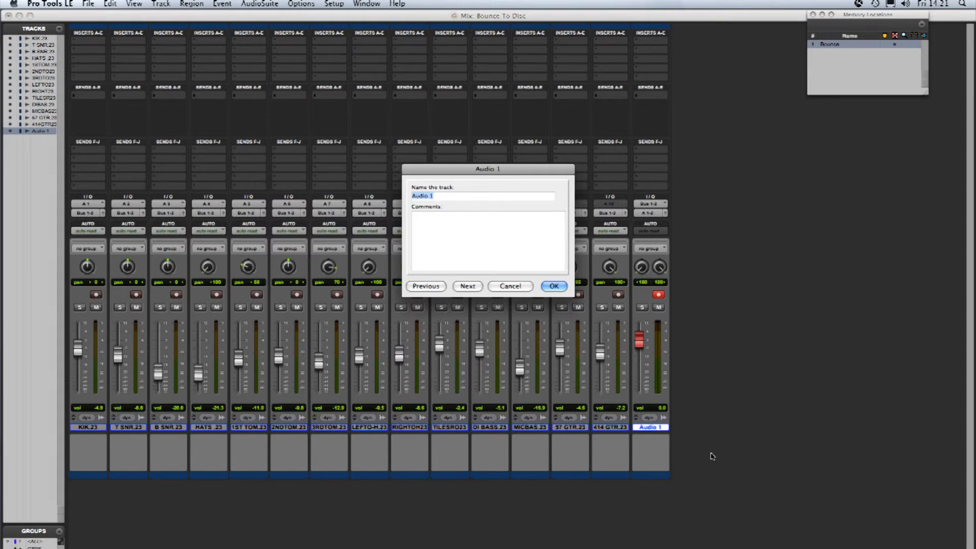
text(MIX)
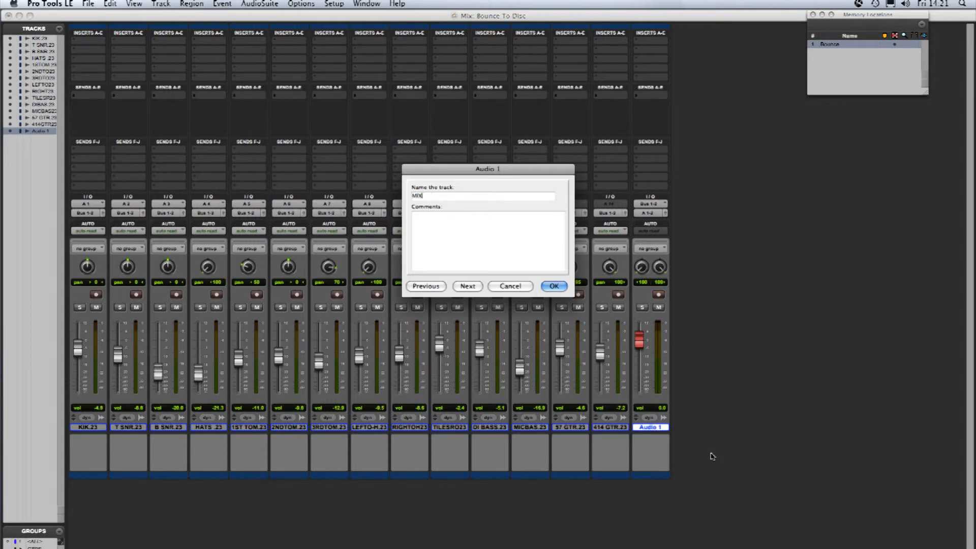
click(554, 286)
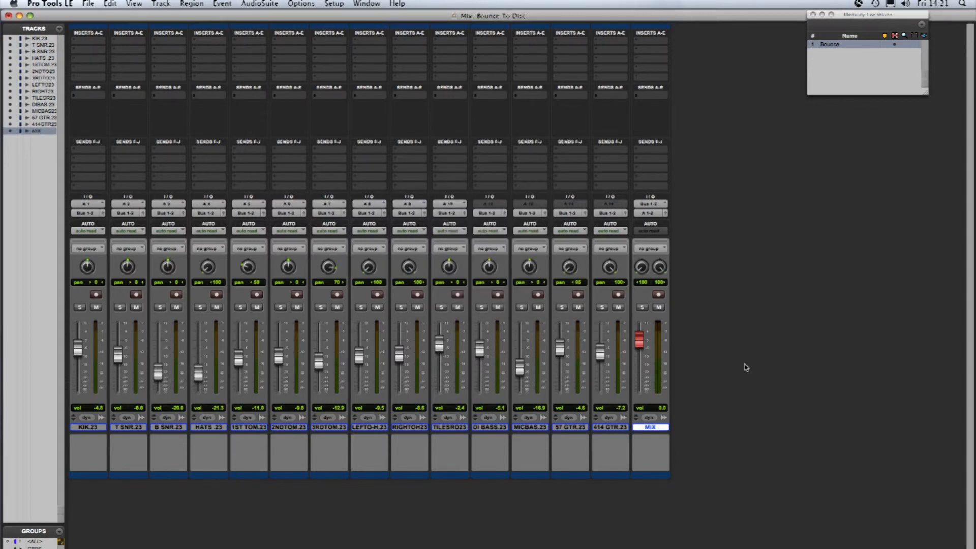